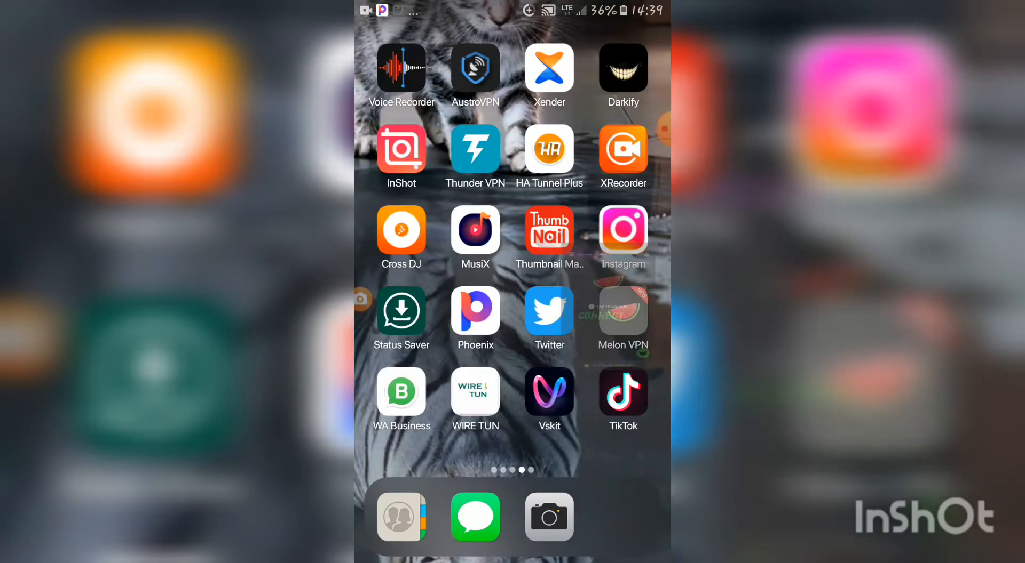
- Launch Melon VPN from its Android home screen icon
click(622, 313)
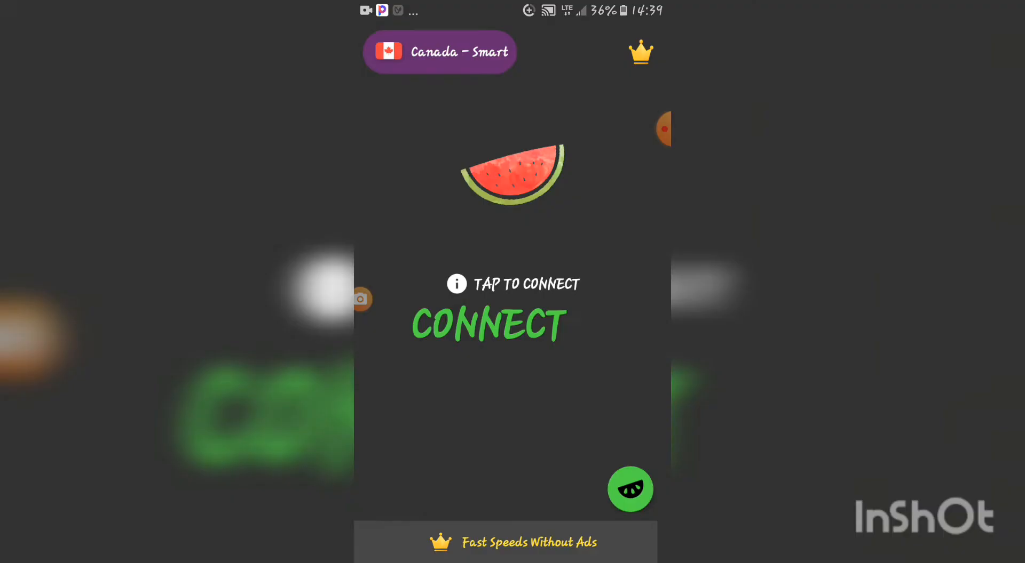
- Open the Select Region server list from the 'Canada - Smart' region pill
click(487, 324)
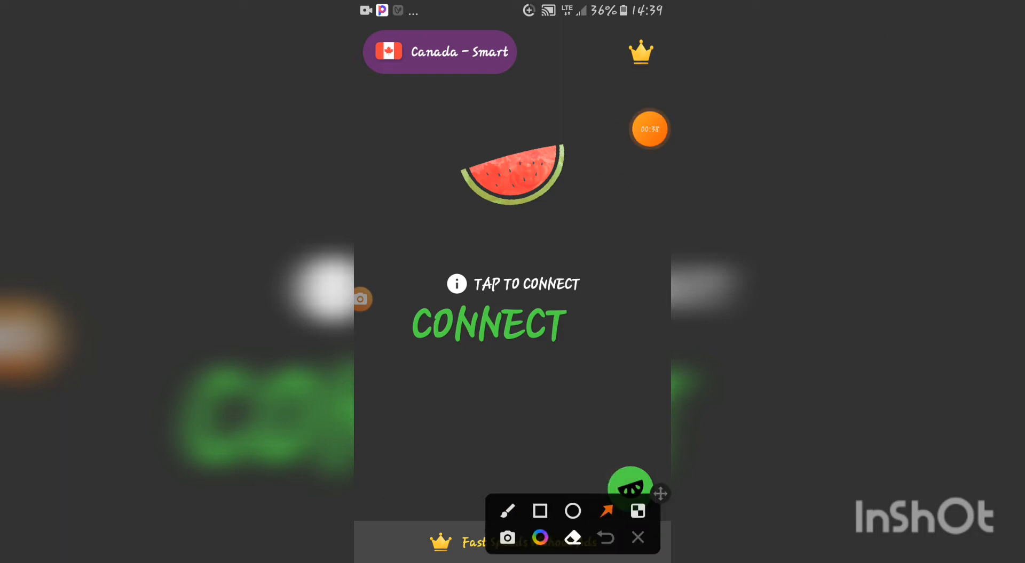
drag(422, 259, 434, 66)
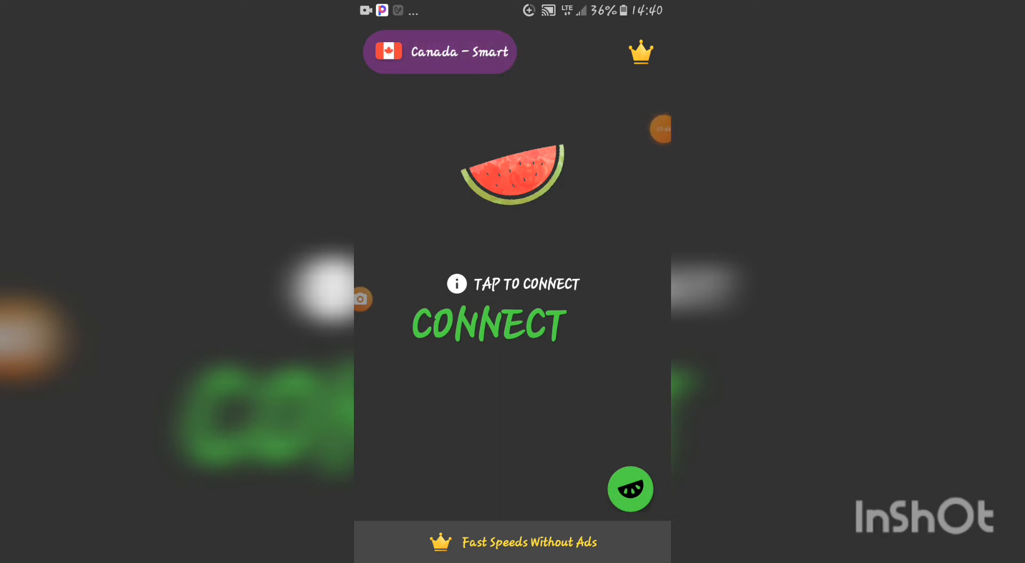
click(439, 51)
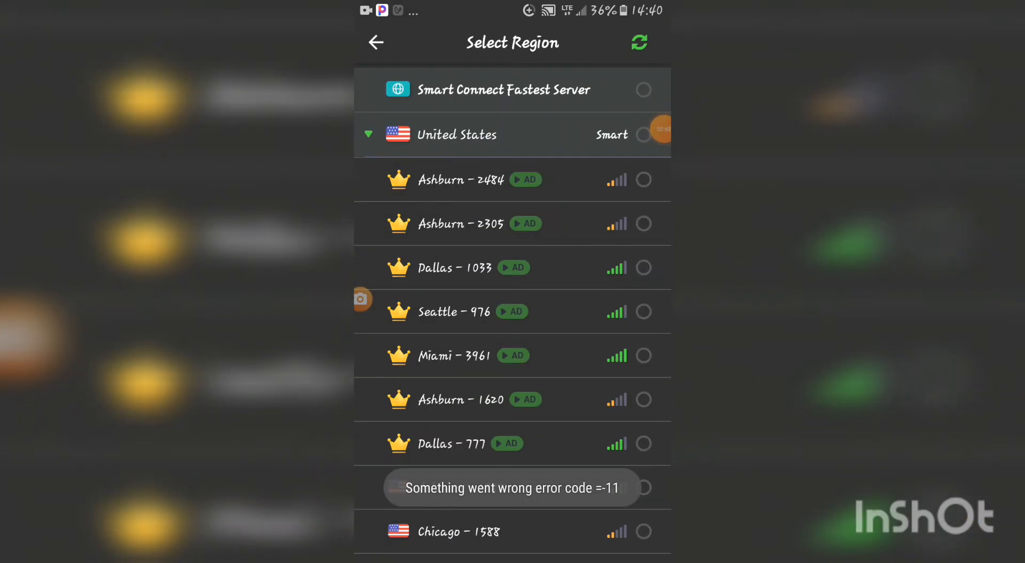
- Scroll down the Select Region list to reach the United States Smart server
scroll(down, 3)
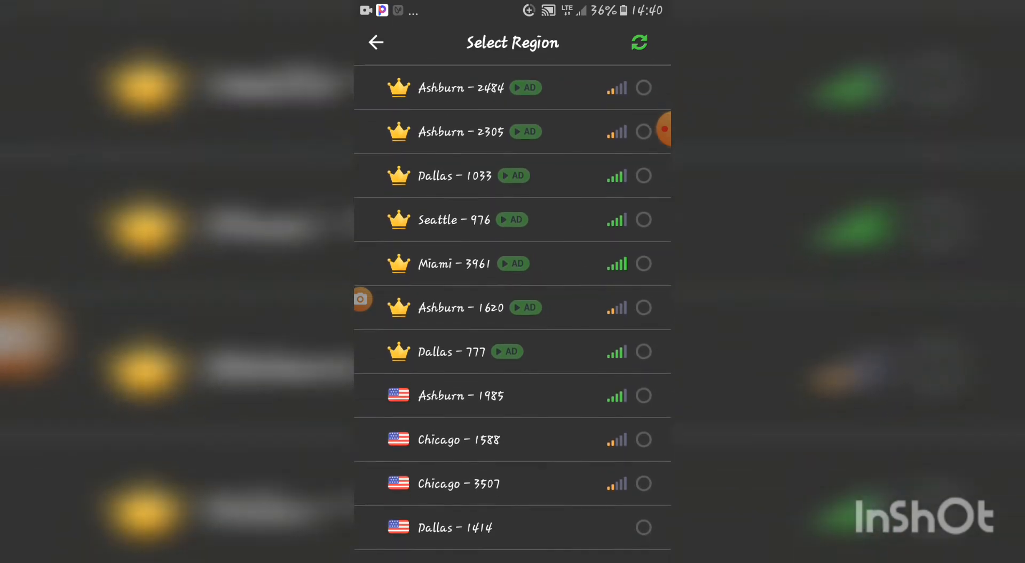
scroll(down, 3)
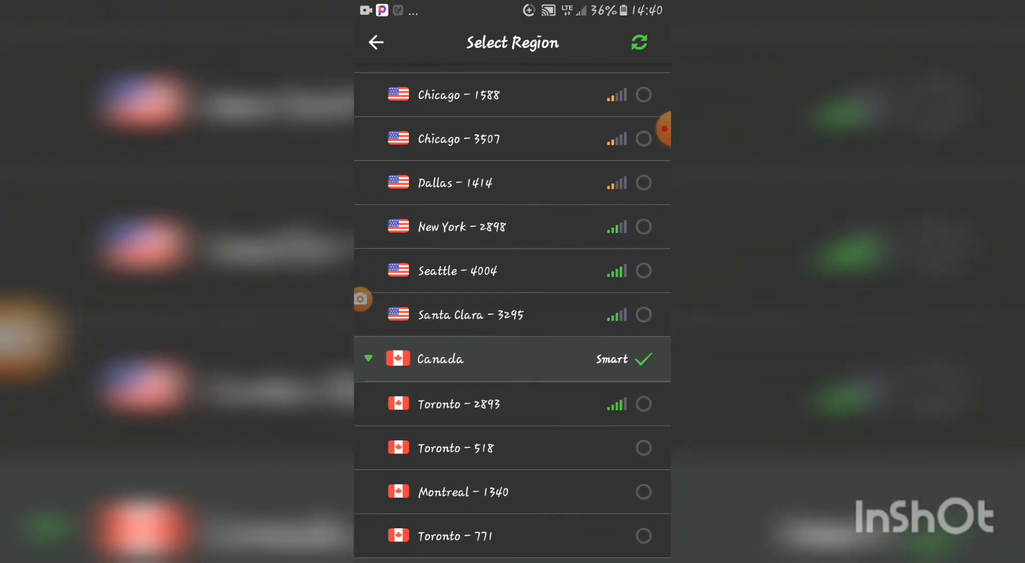
scroll(down, 3)
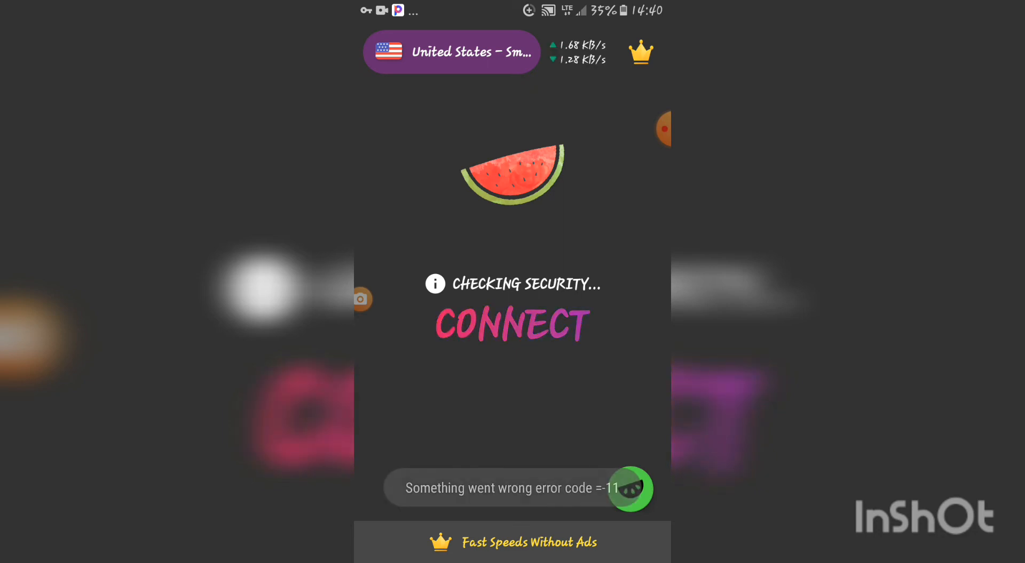
- Connect through United States - Smart until CONNECTED shows about two hours remaining
click(511, 324)
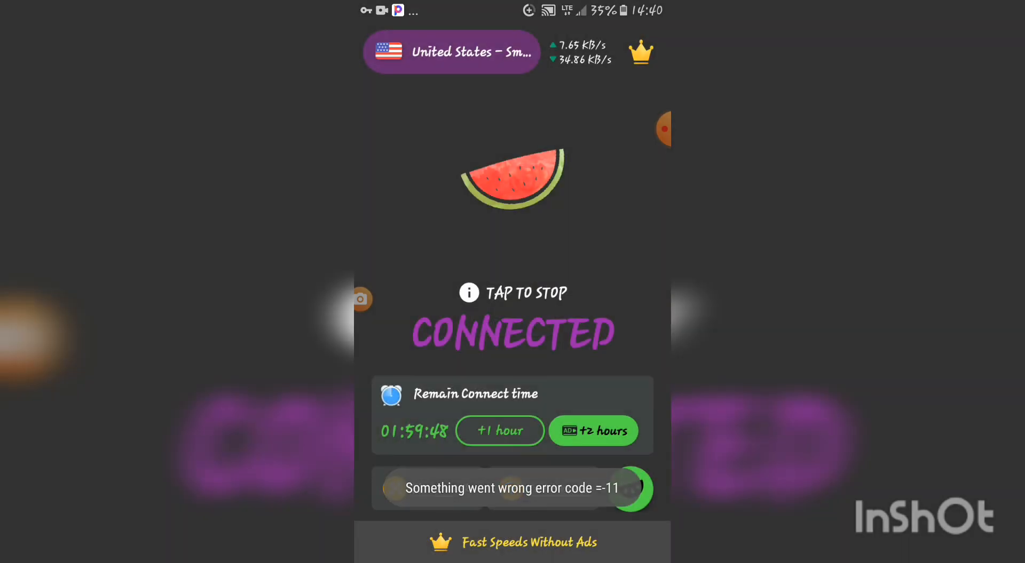
- Add one hour to Remain Connect time and dismiss the success popup
click(500, 431)
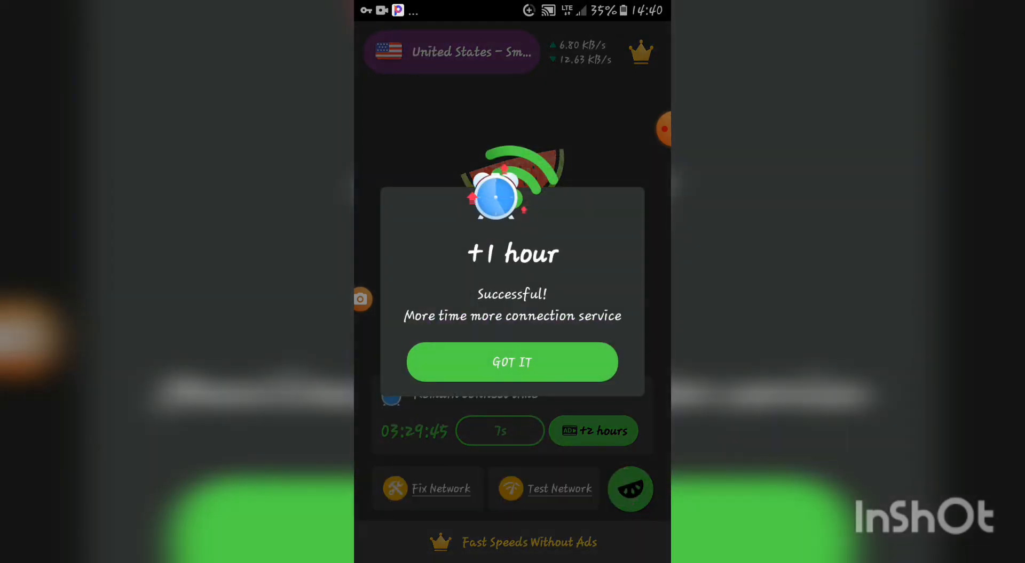
click(511, 362)
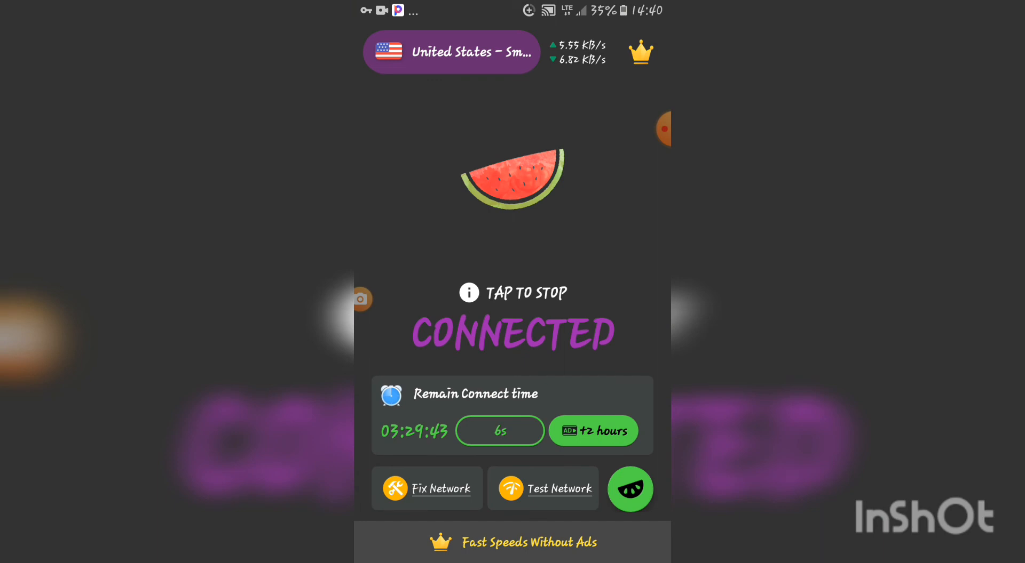